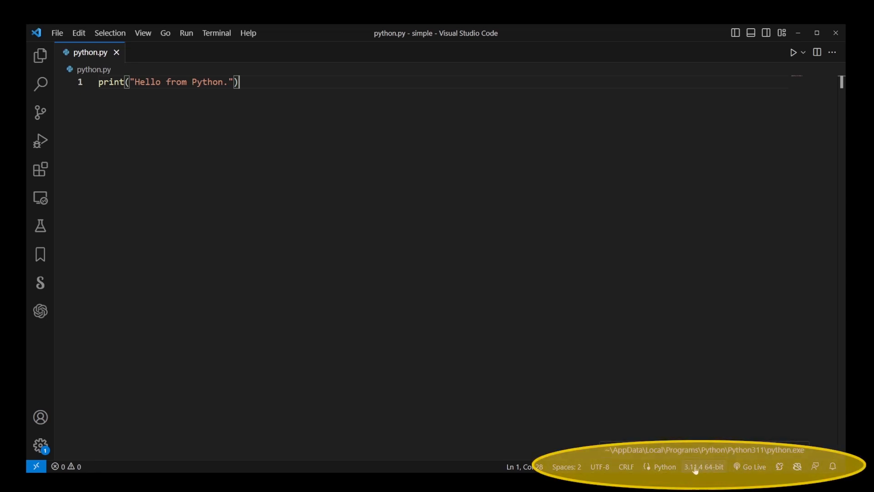
Close the python.py tab, leaving the 'simple' folder with an empty editor.
left_click(703, 467)
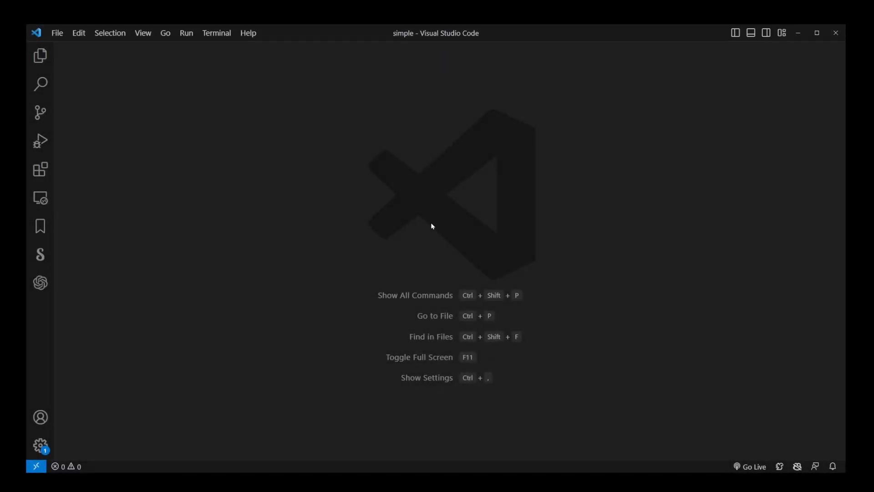
mouse_move(167, 95)
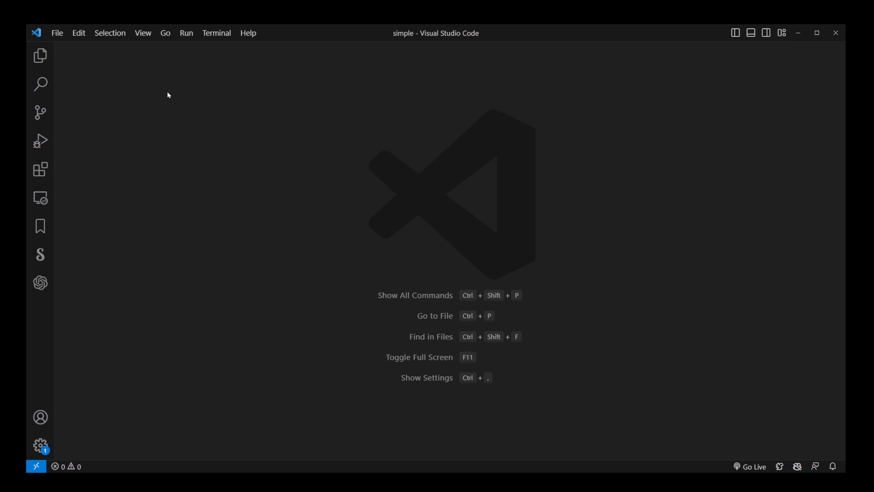
mouse_move(138, 84)
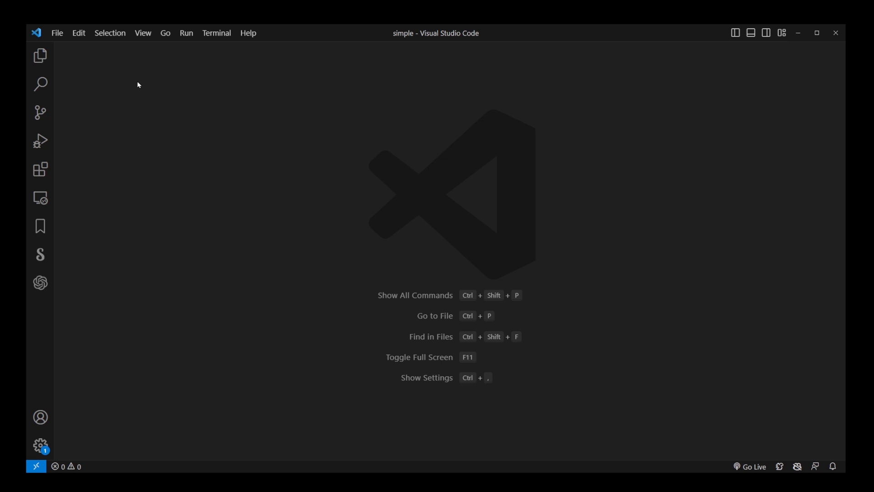
mouse_move(259, 124)
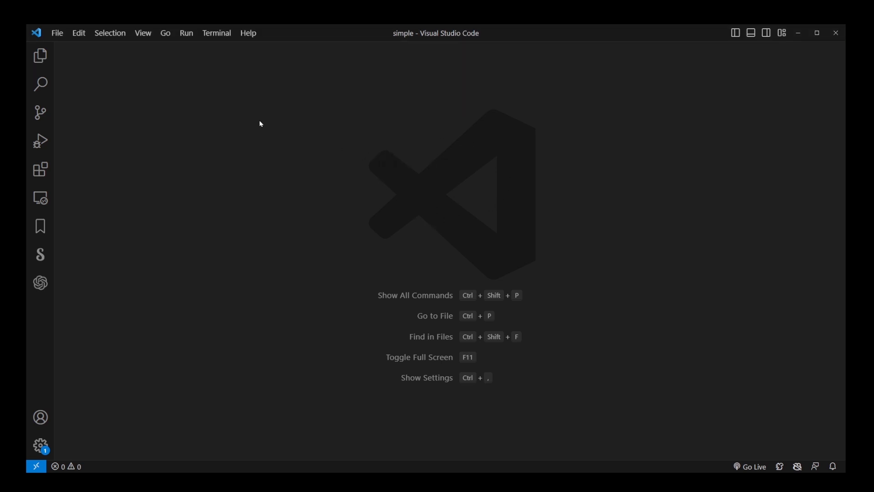
mouse_move(138, 84)
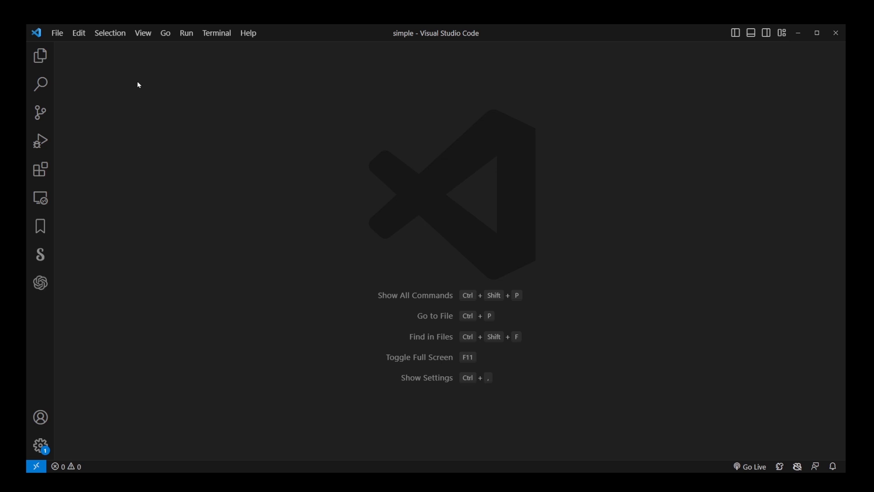
mouse_move(40, 170)
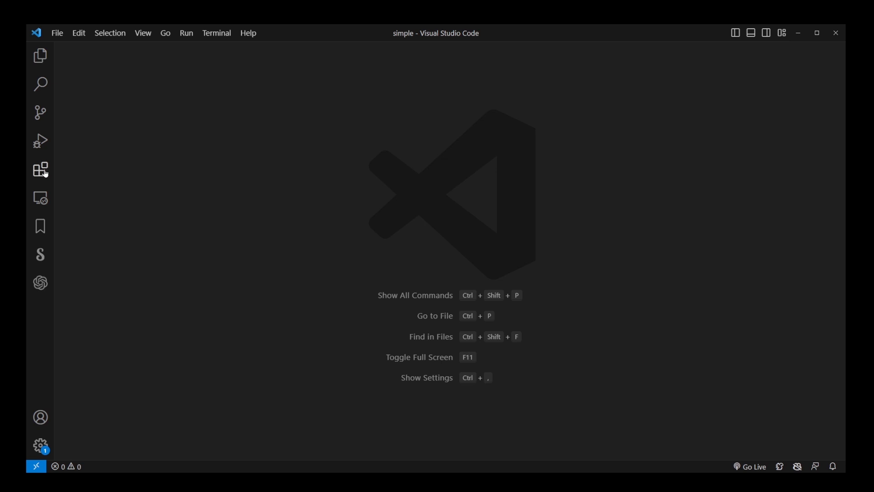
Search the Extensions view for 'python' and install Microsoft's Python extension.
left_click(40, 170)
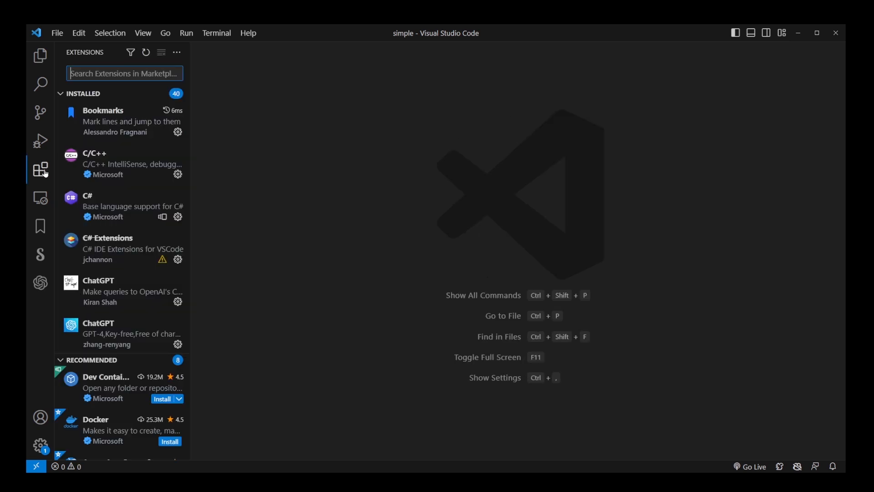
type("python")
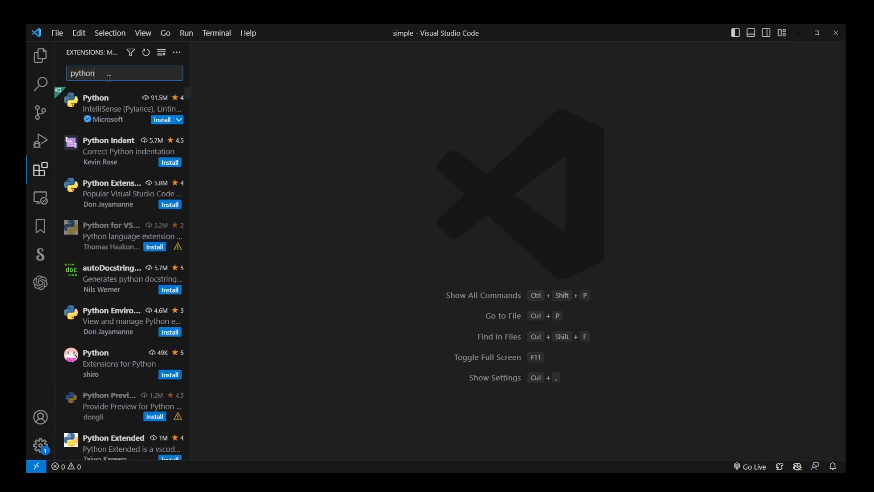
left_click(95, 98)
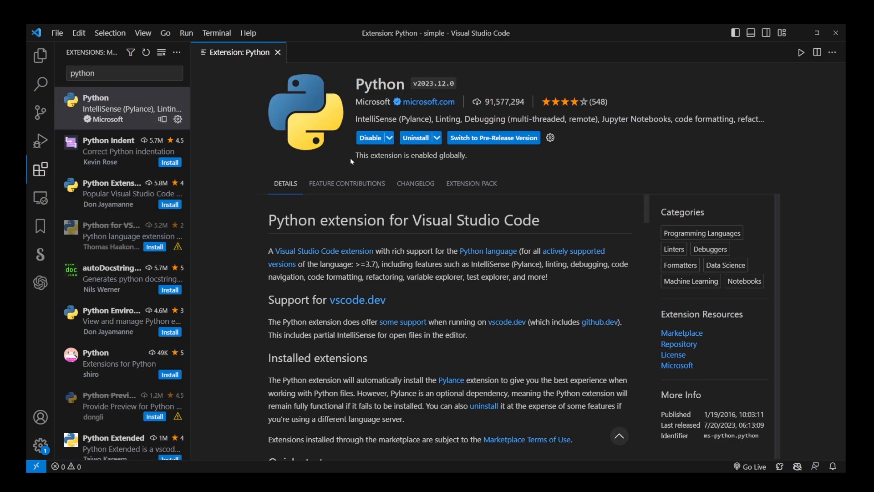
left_click(40, 170)
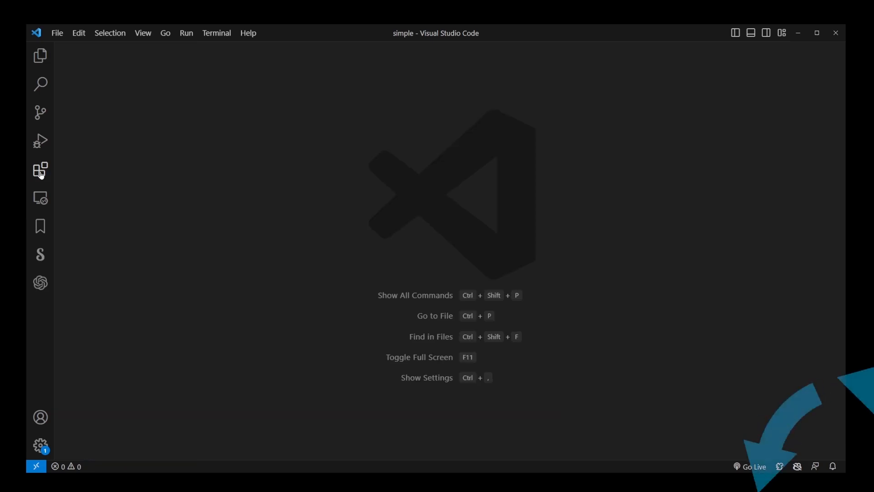
left_click(57, 33)
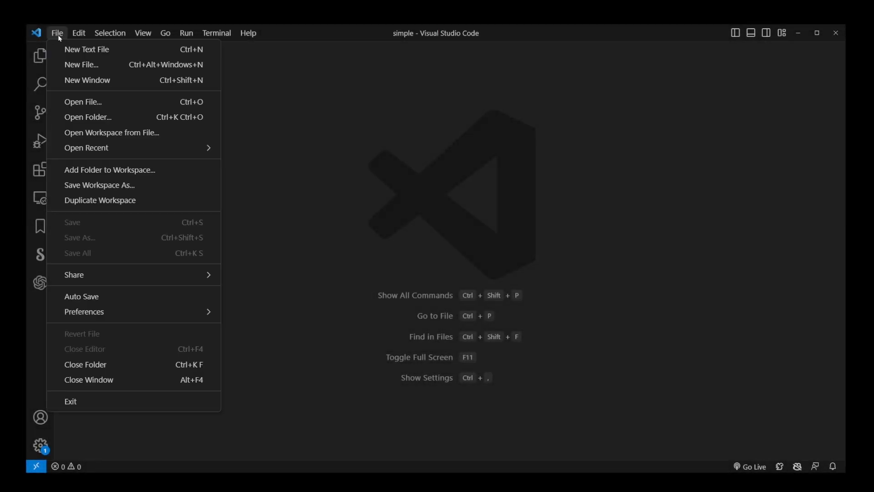
left_click(87, 117)
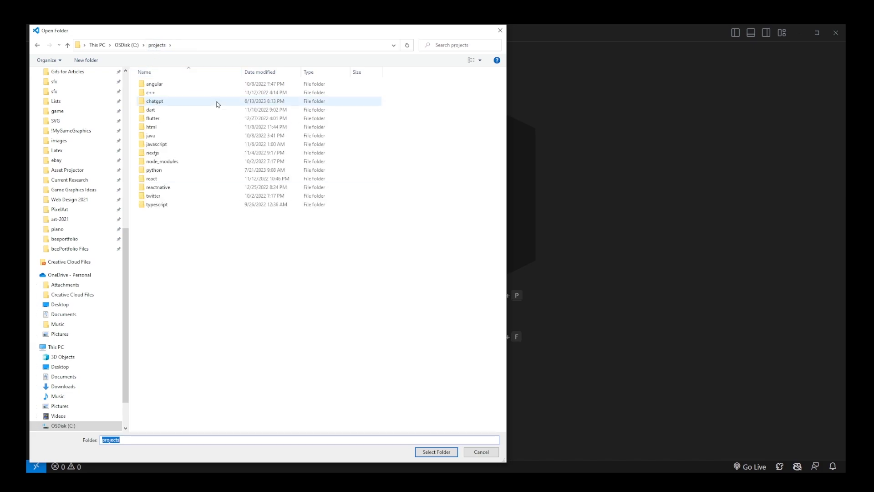
mouse_move(170, 127)
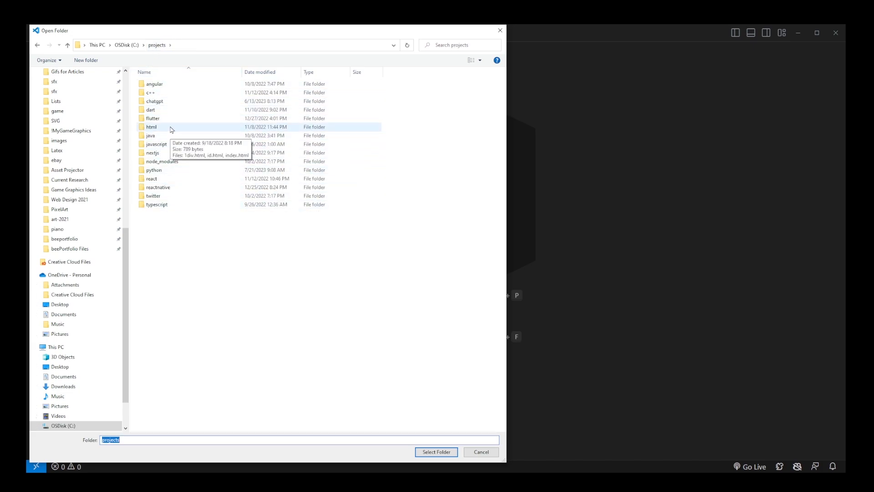
left_click(436, 452)
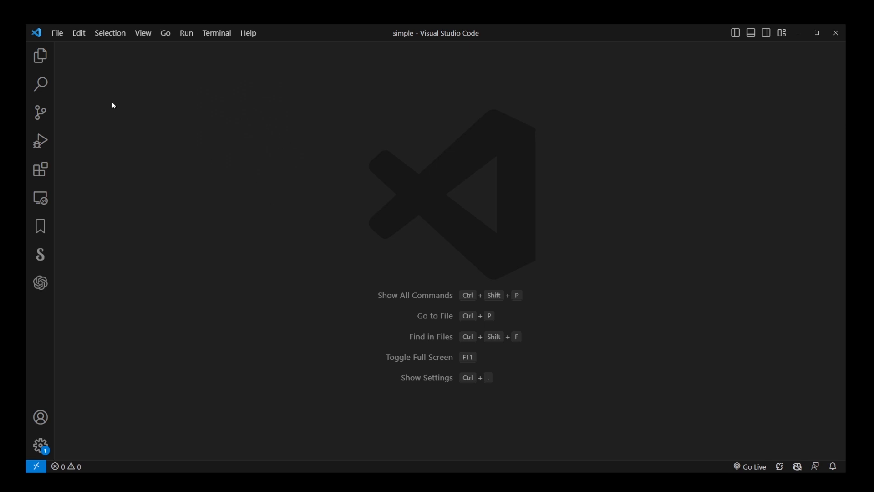
Open python.py, hide the Extensions panel, and check its Python language mode.
left_click(39, 54)
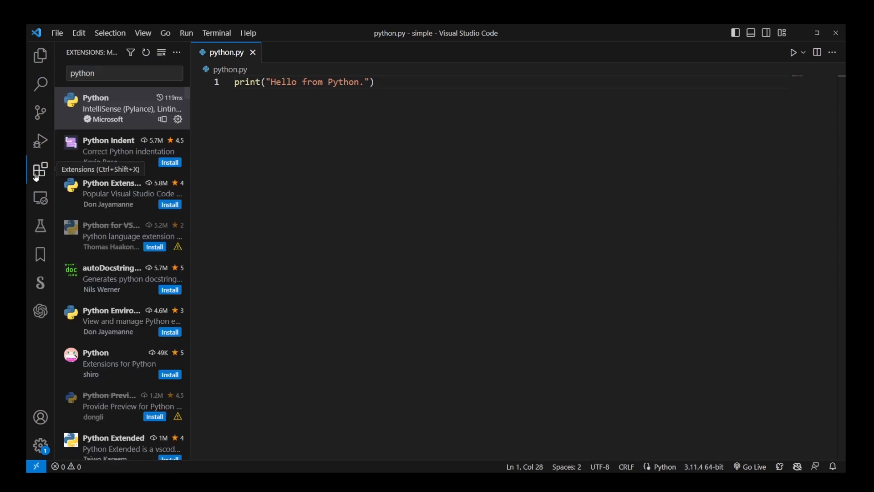
left_click(40, 169)
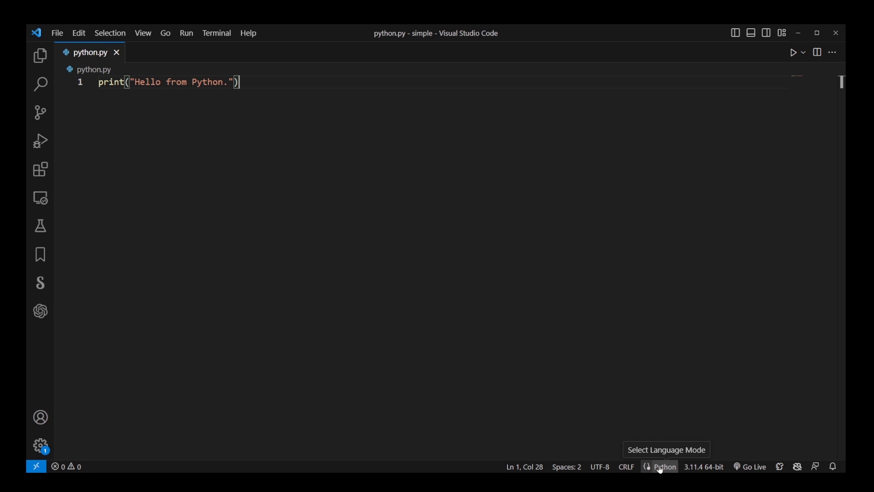
left_click(663, 467)
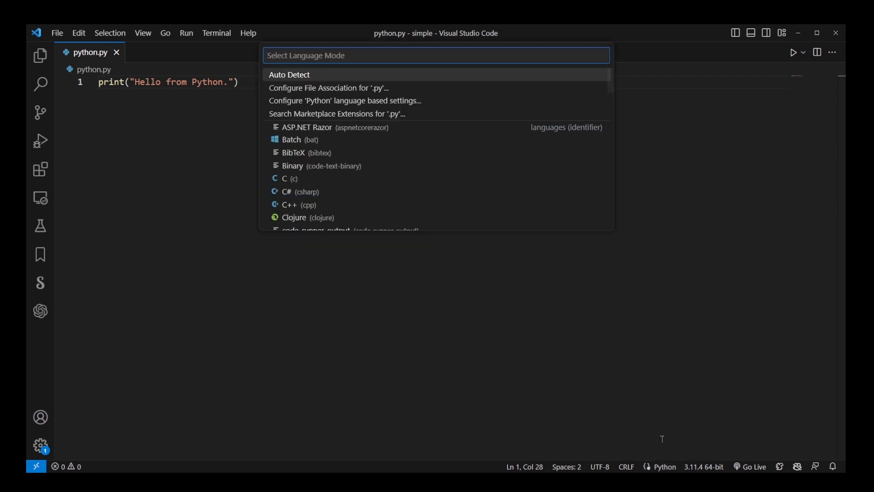
key("Escape")
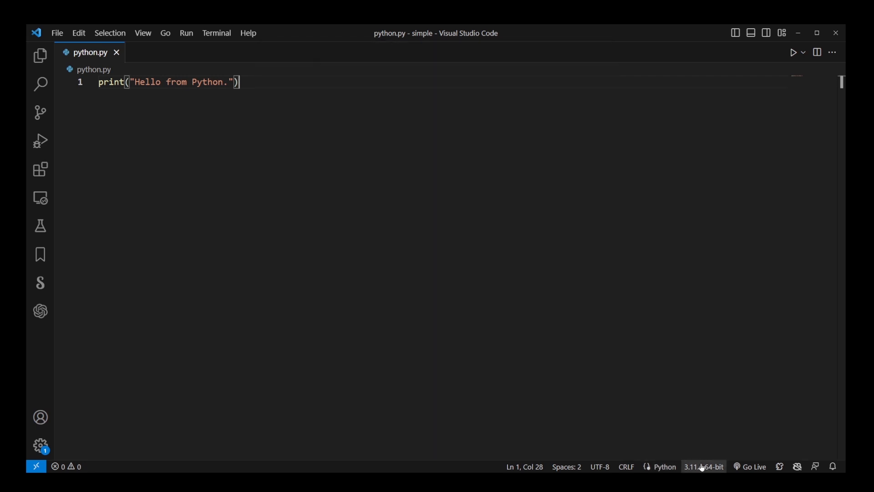
mouse_move(702, 466)
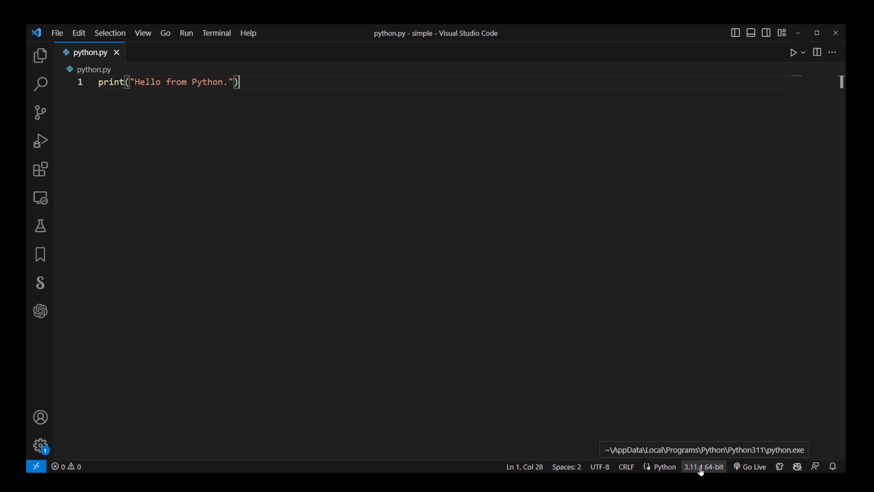
Open the interpreter chooser from the status bar's 3.11.4 interpreter version.
left_click(703, 467)
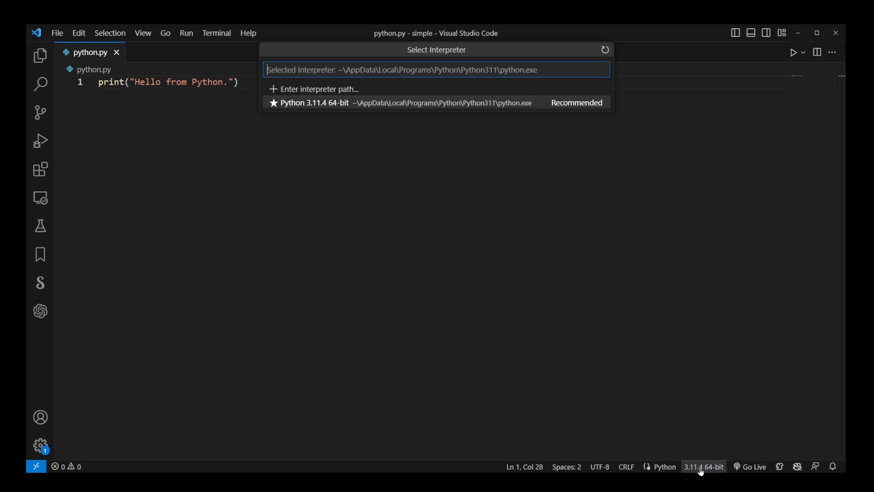
mouse_move(476, 266)
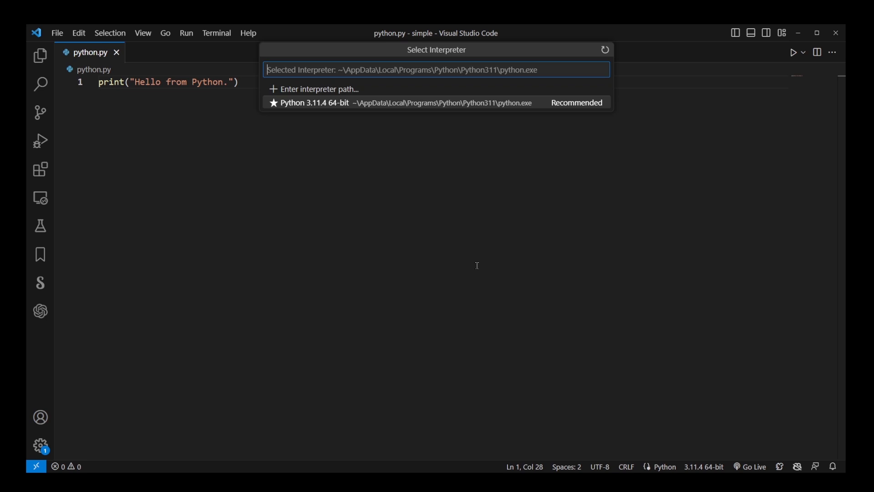
mouse_move(410, 109)
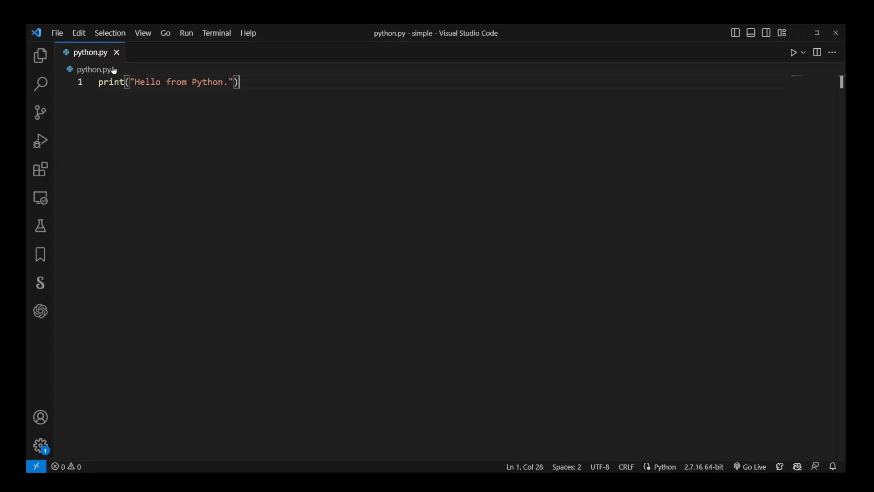
left_click(57, 33)
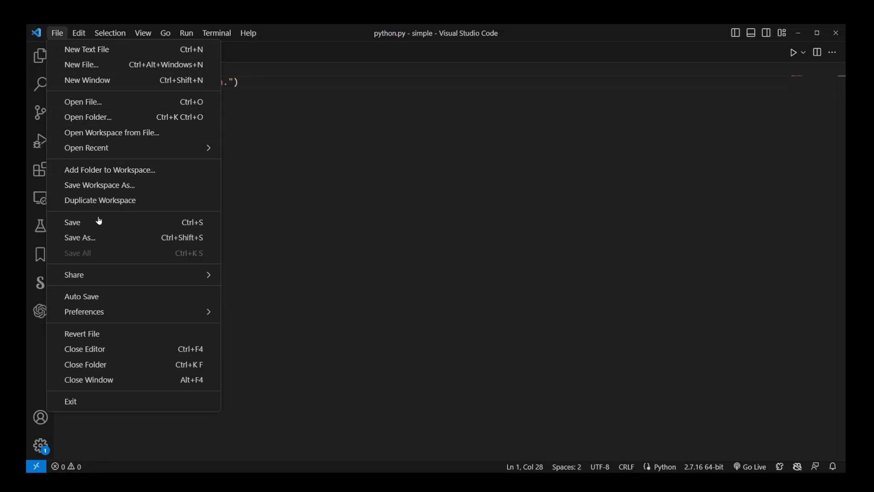
mouse_move(110, 383)
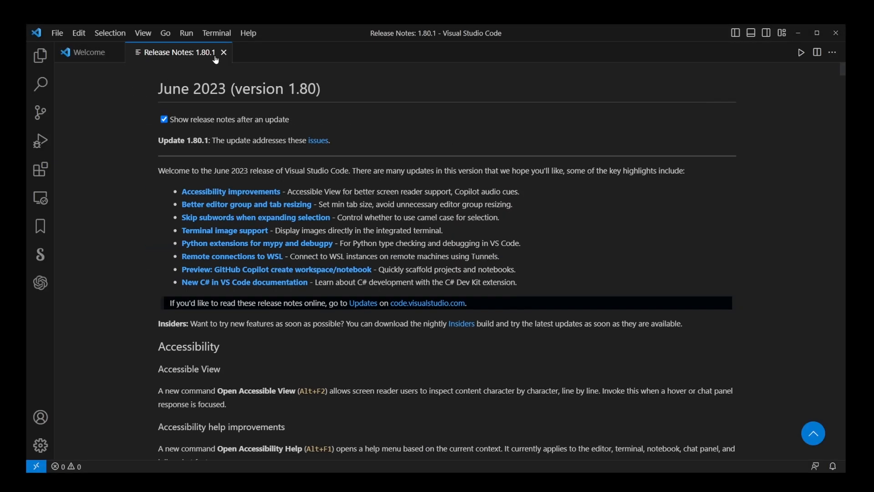
left_click(57, 33)
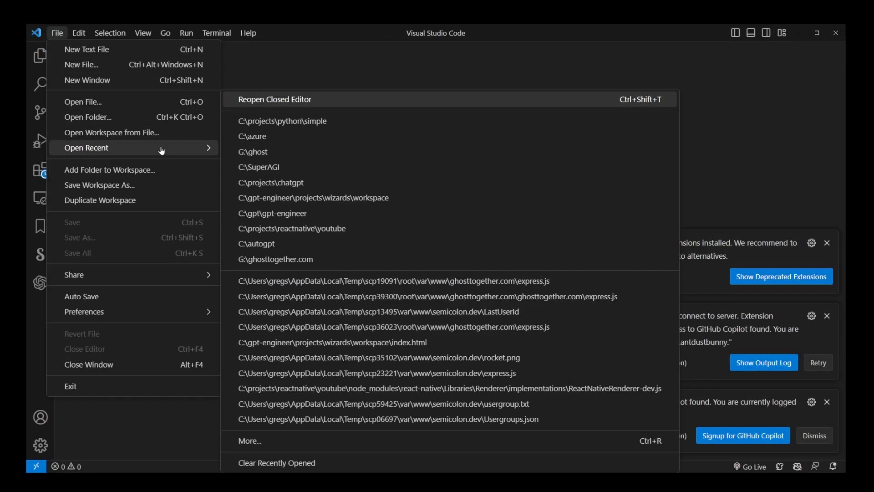
left_click(281, 120)
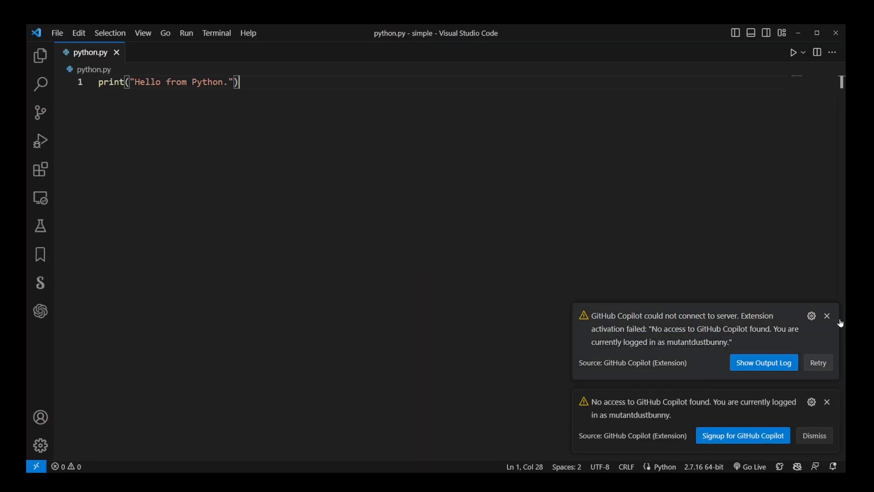